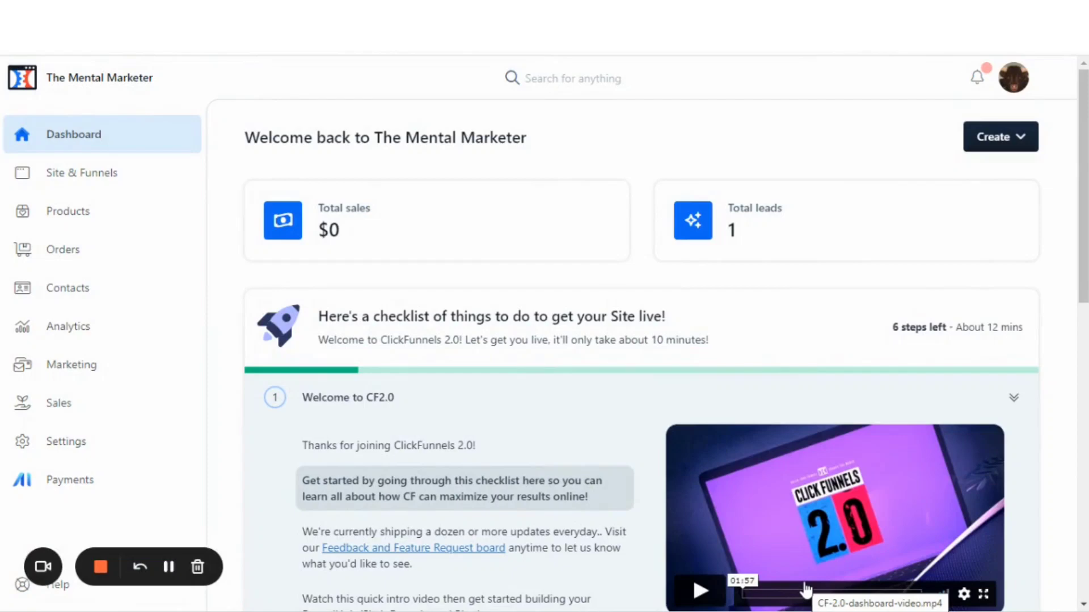
mouse_move(531, 345)
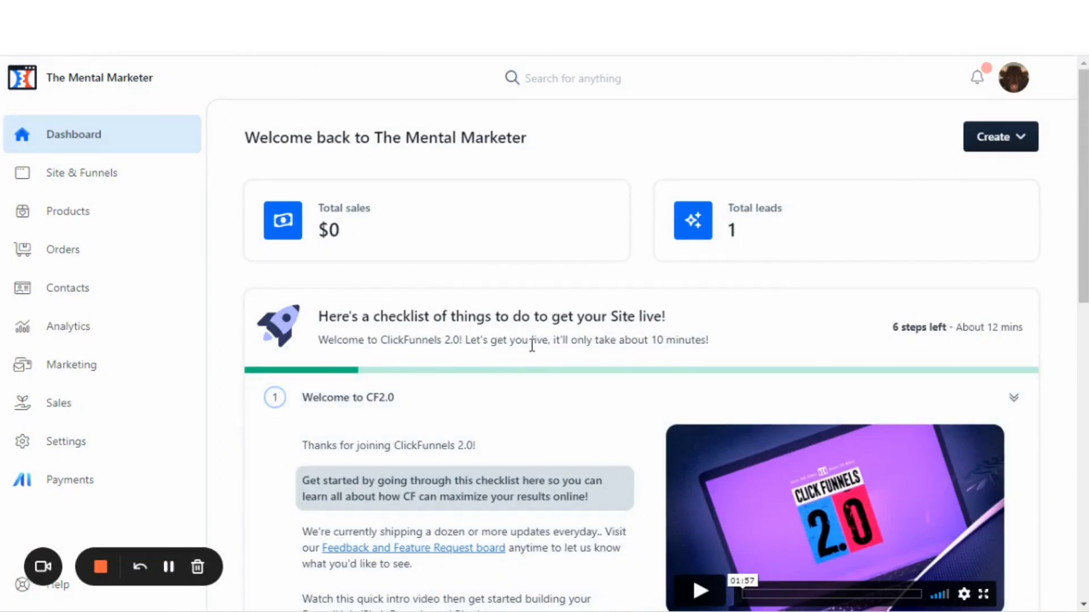
mouse_move(70, 480)
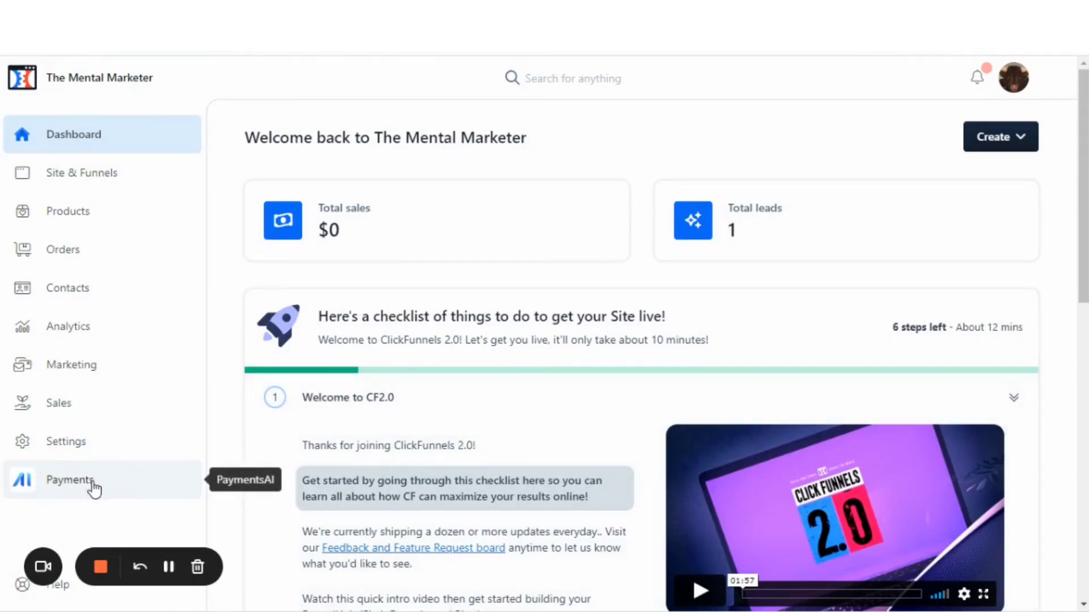
mouse_move(128, 480)
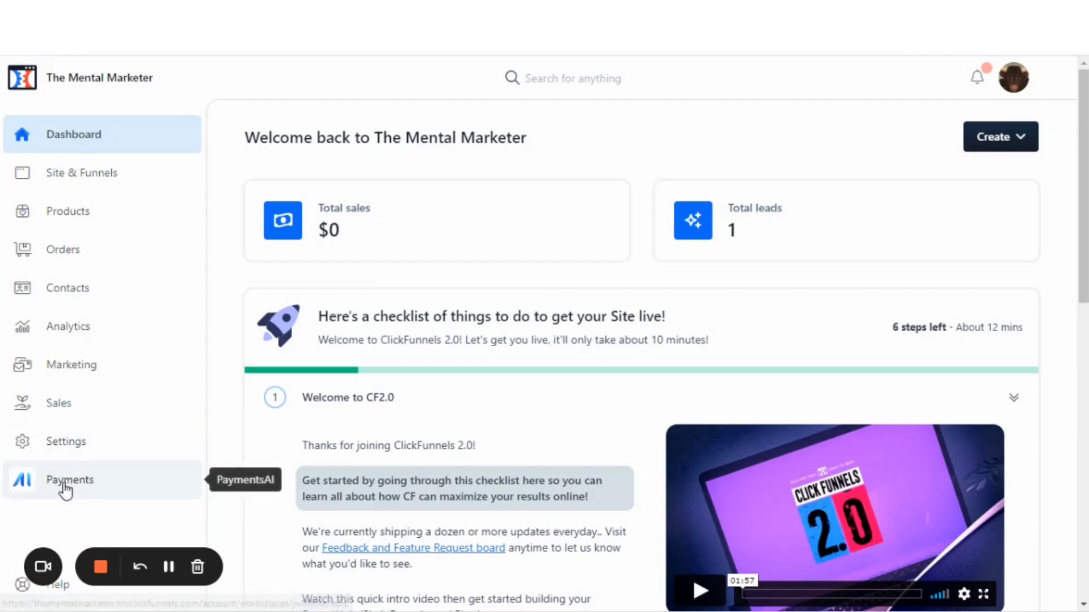
Launch Payments AI from the ClickFunnels sidebar and accept the Privacy Policy and terms
click(69, 479)
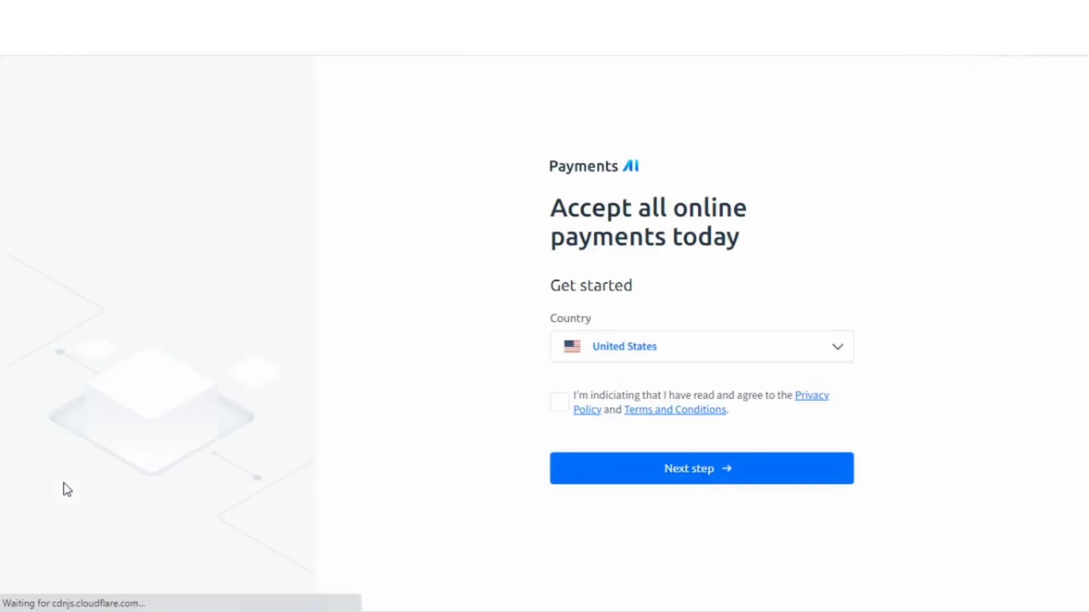
mouse_move(540, 168)
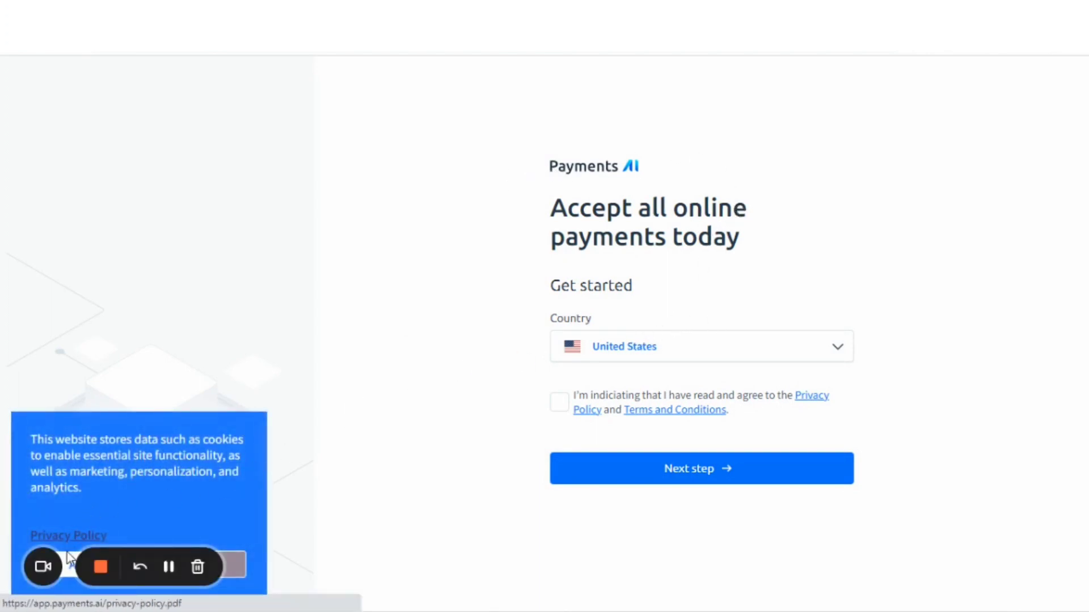
mouse_move(524, 415)
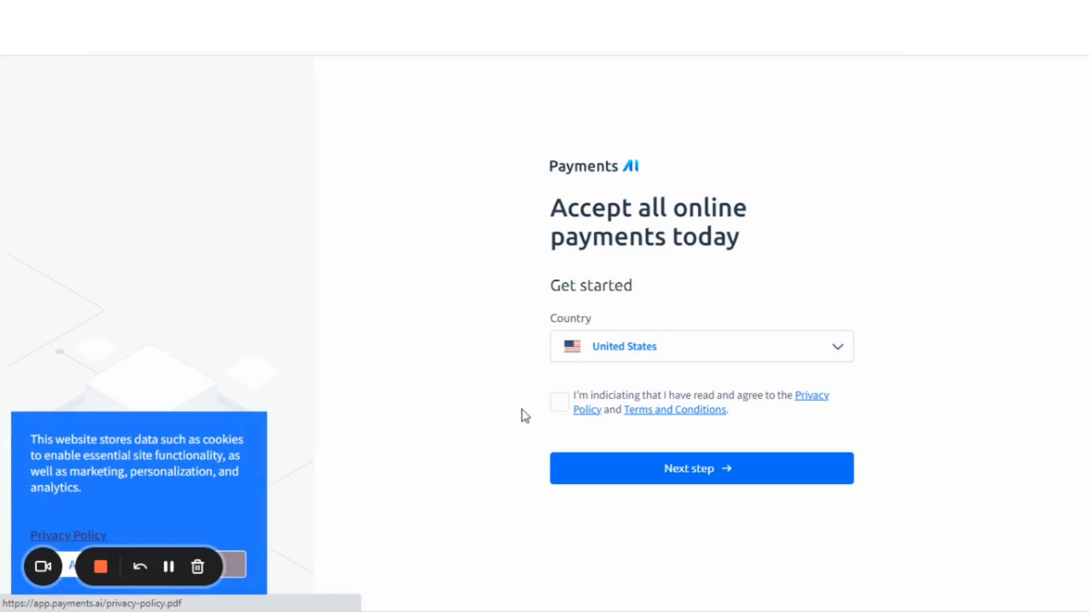
click(700, 469)
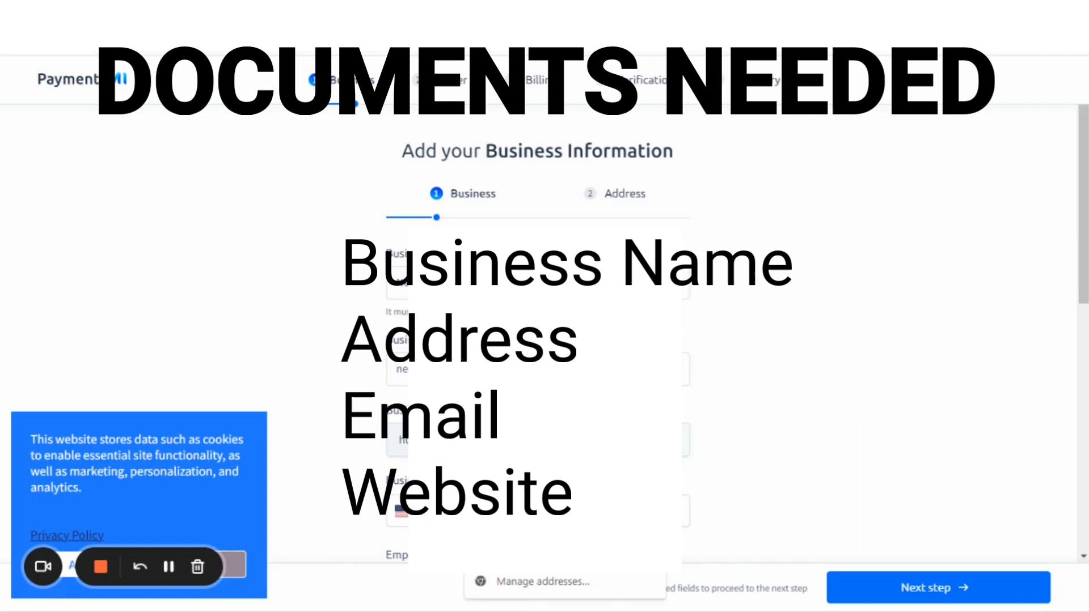
Submit the business, address and billing details to reach document verification
scroll(down, 3)
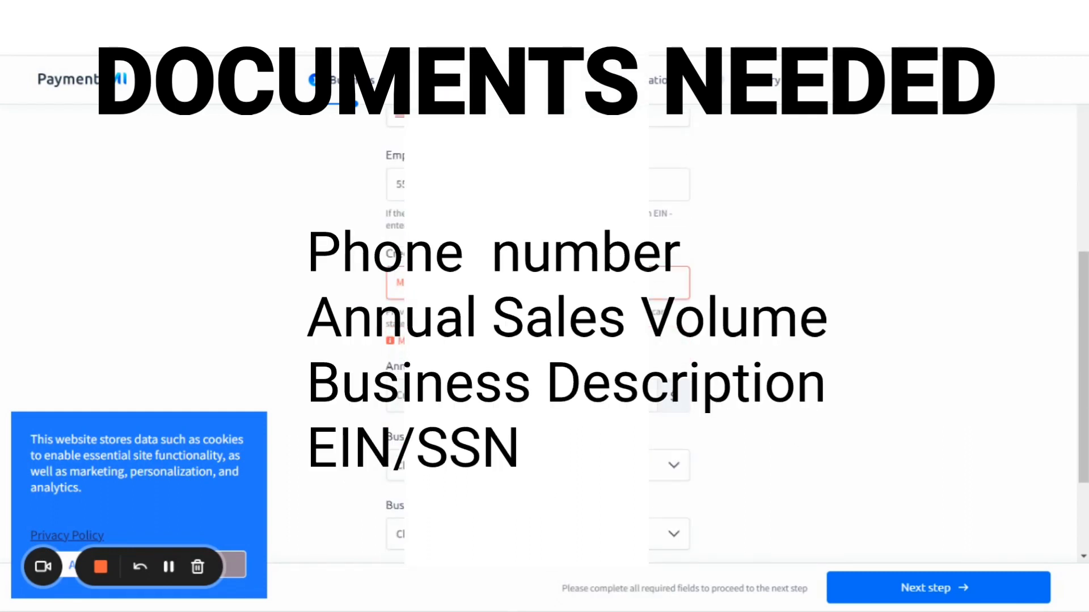
scroll(down, 3)
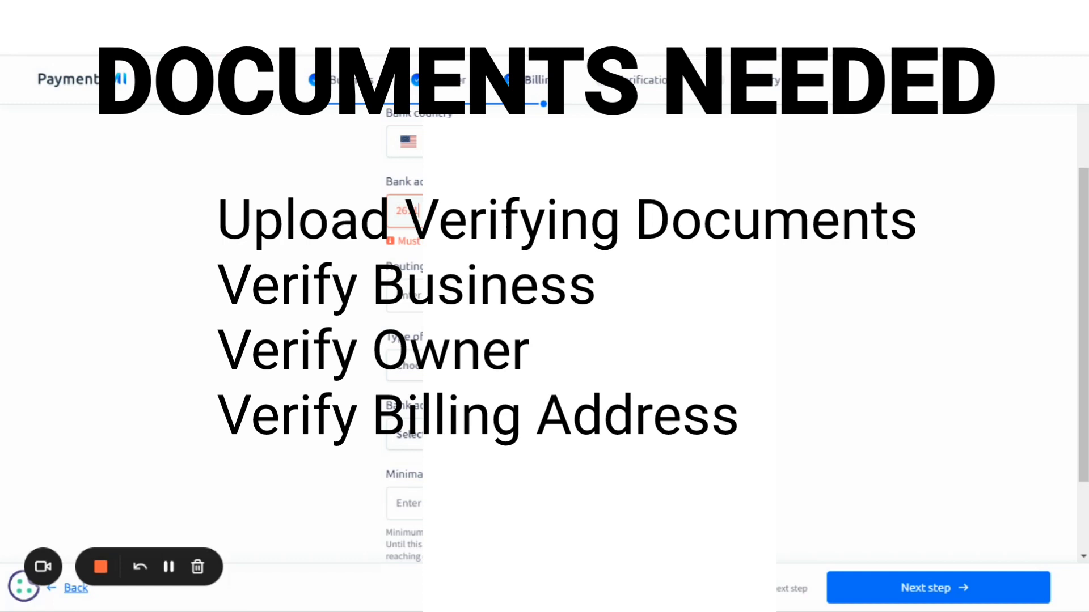
click(406, 351)
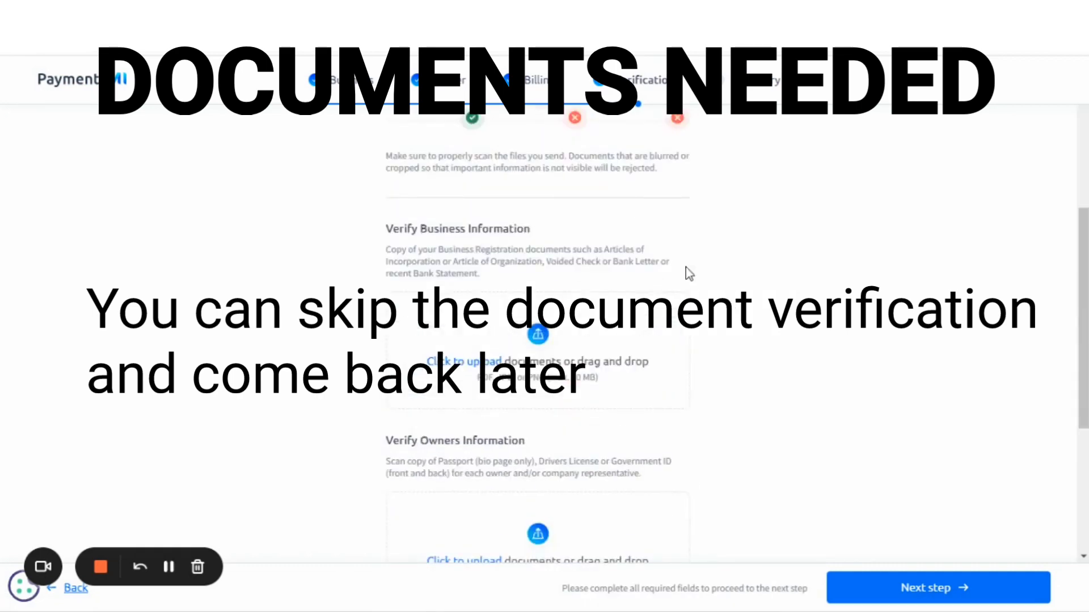
Skip document verification and go to the new account's dashboard
scroll(up, 3)
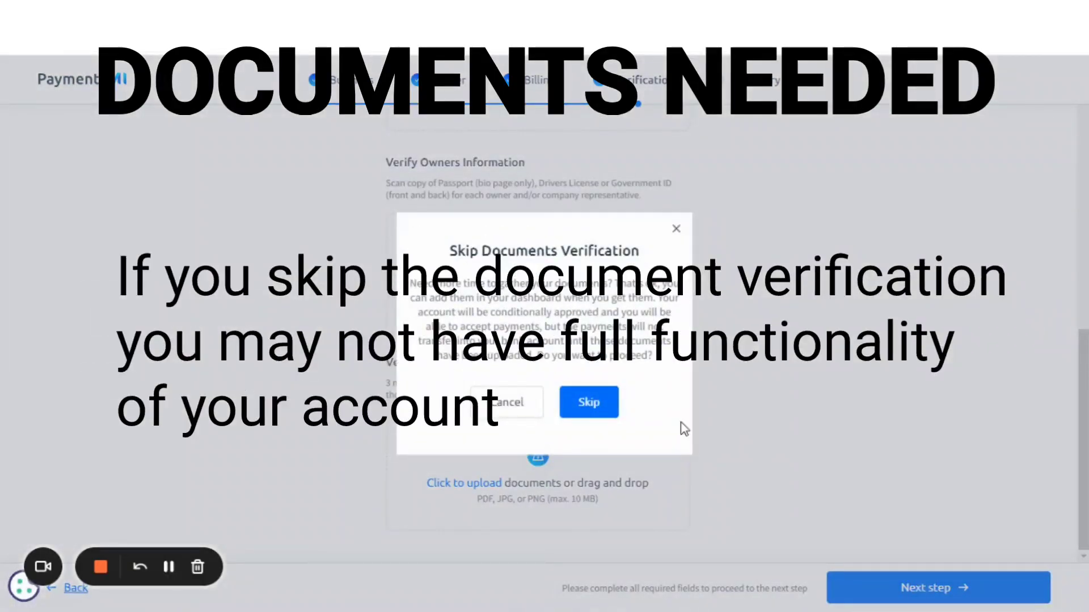
click(588, 403)
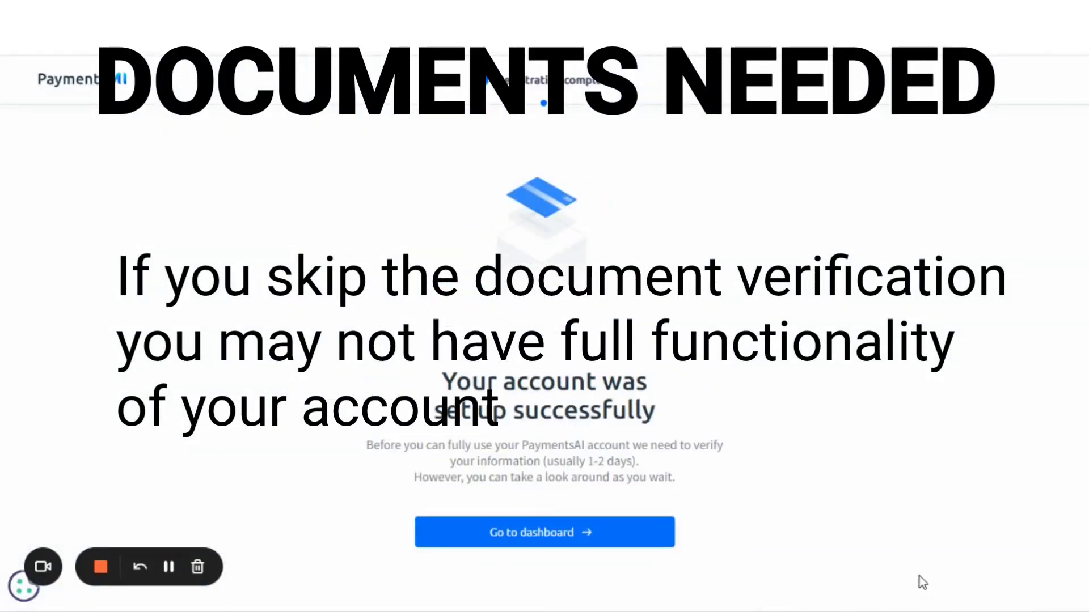
click(543, 533)
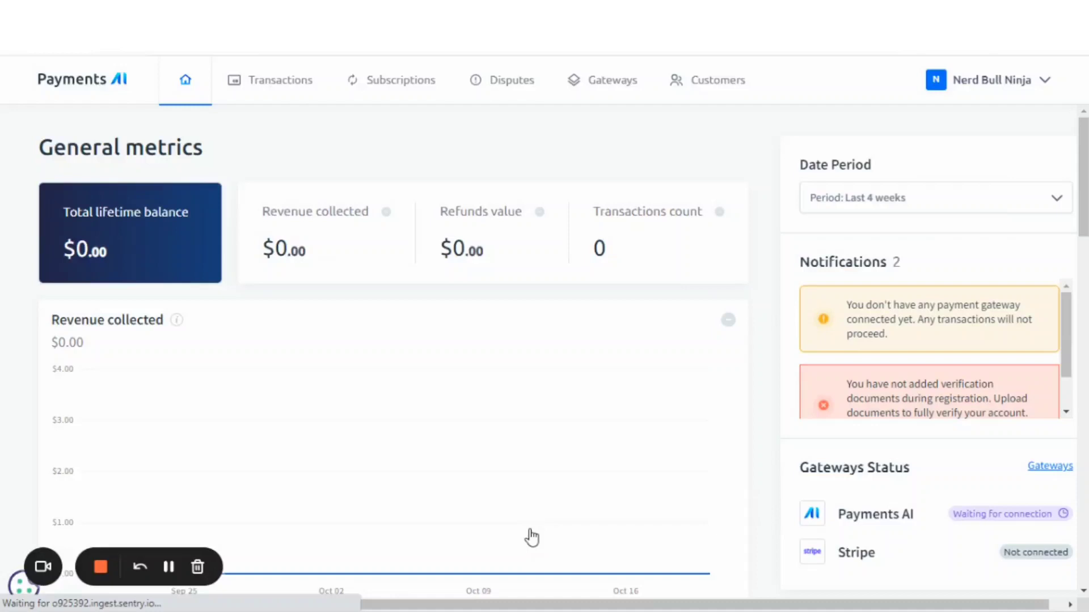
mouse_move(545, 192)
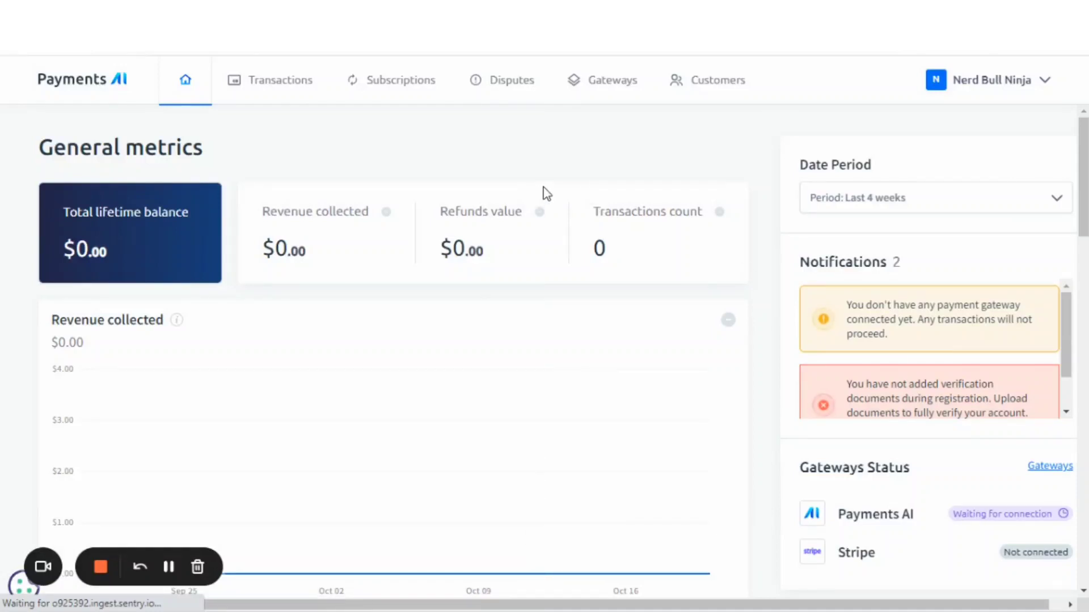
mouse_move(612, 79)
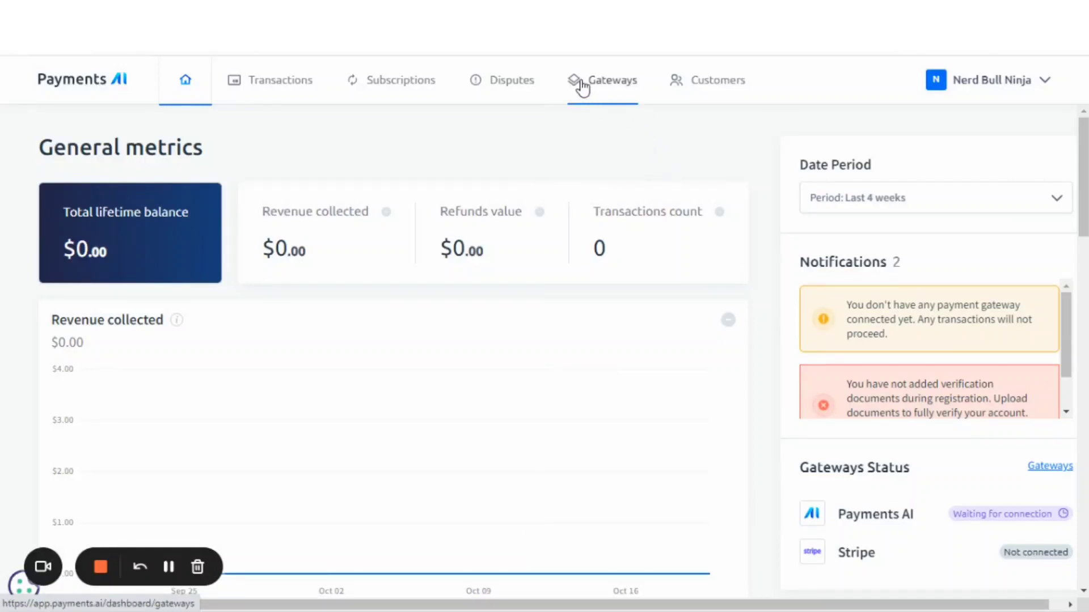
mouse_move(693, 143)
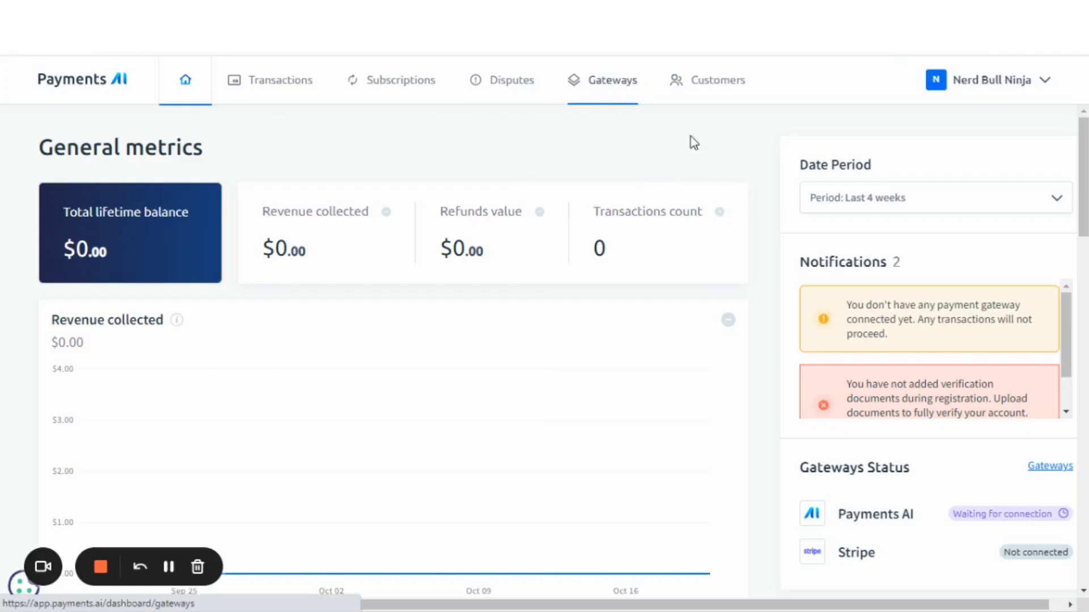
Show the list of payment gateways and start connecting Stripe
scroll(down, 3)
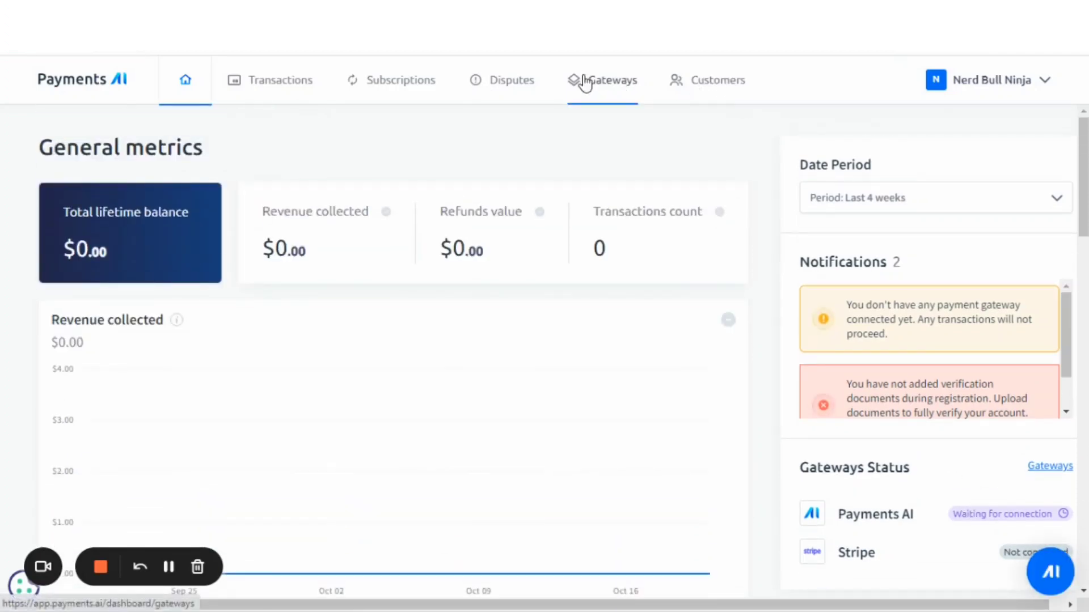
click(611, 79)
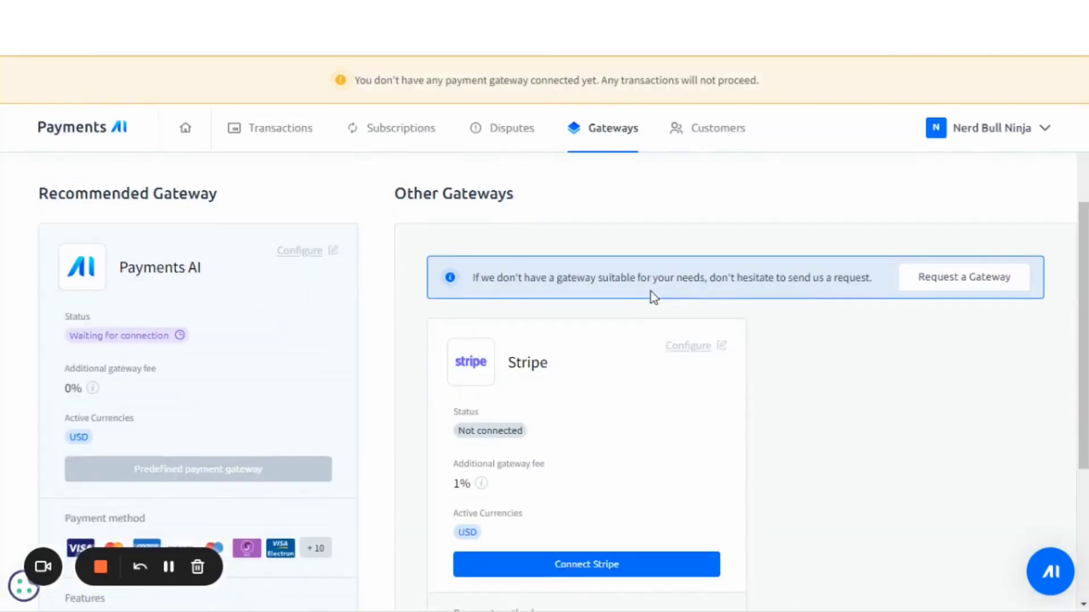
scroll(down, 3)
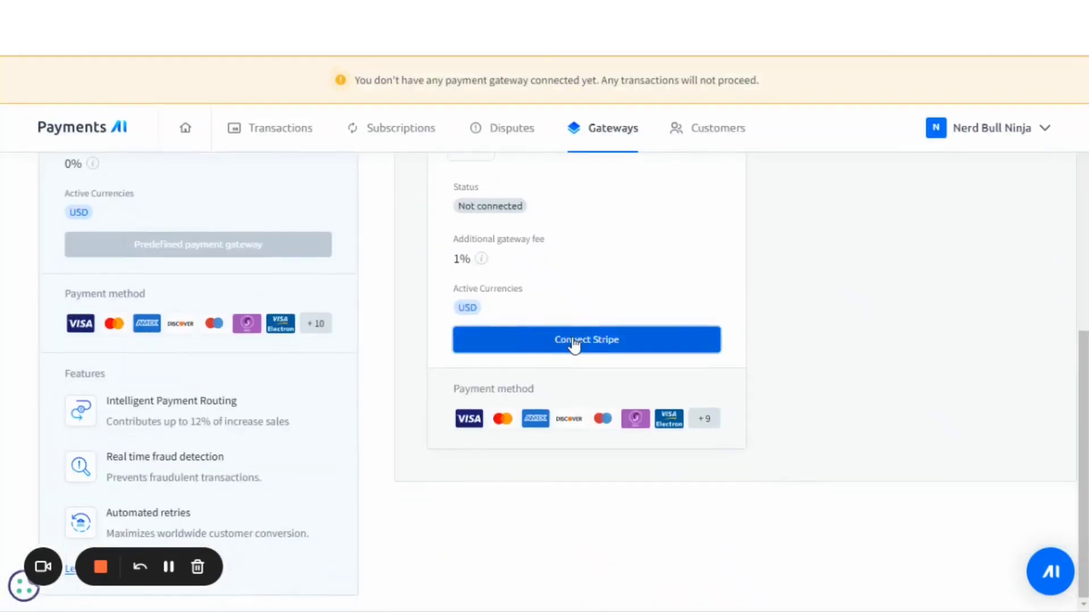
click(585, 339)
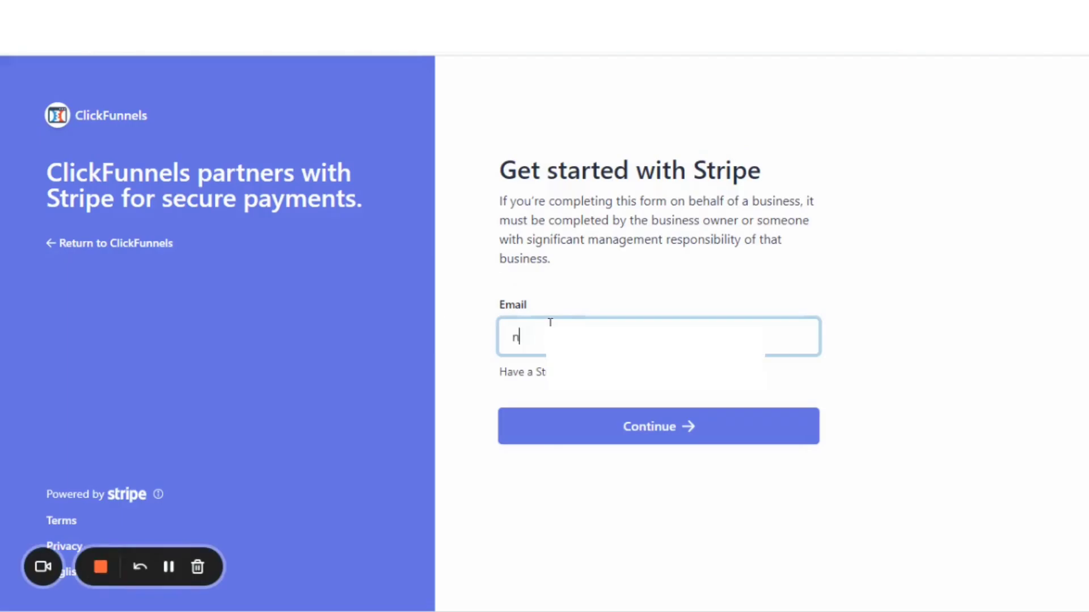
Log in to the existing Stripe account with email and password so Stripe connects
click(657, 425)
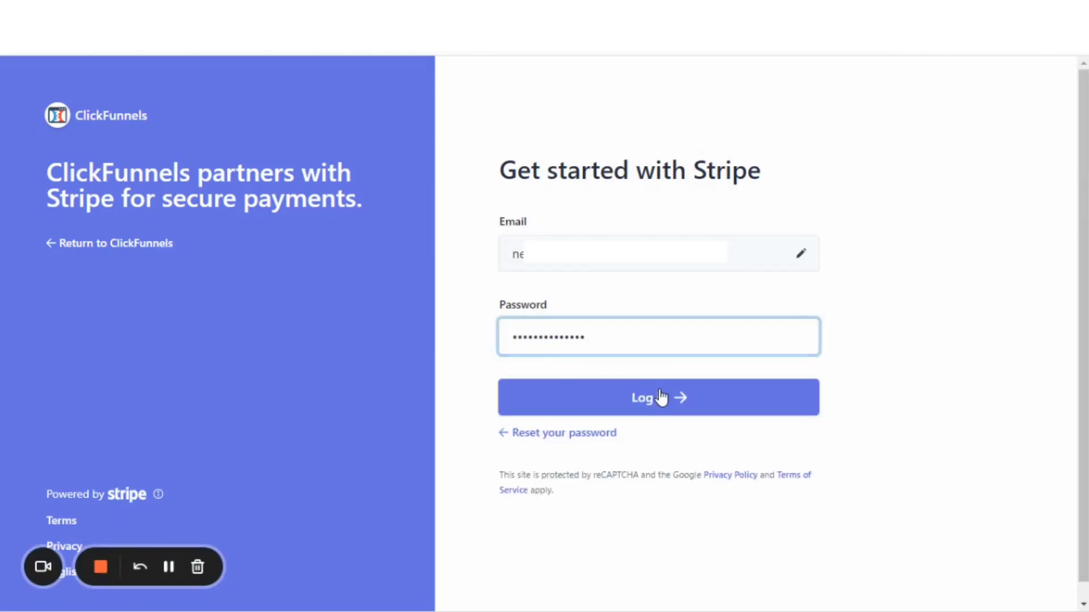
click(658, 397)
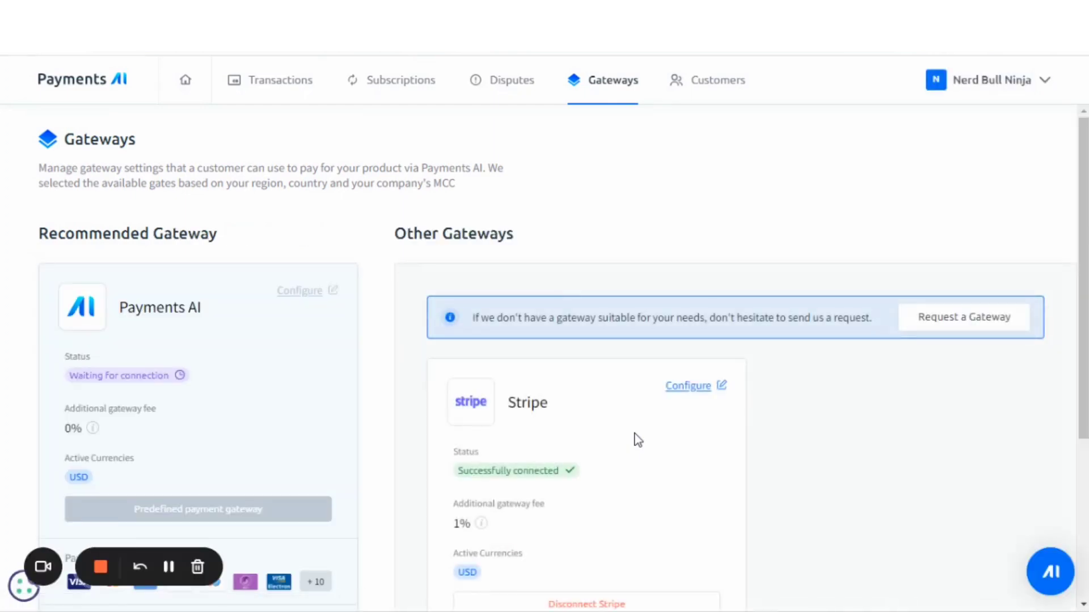
scroll(down, 3)
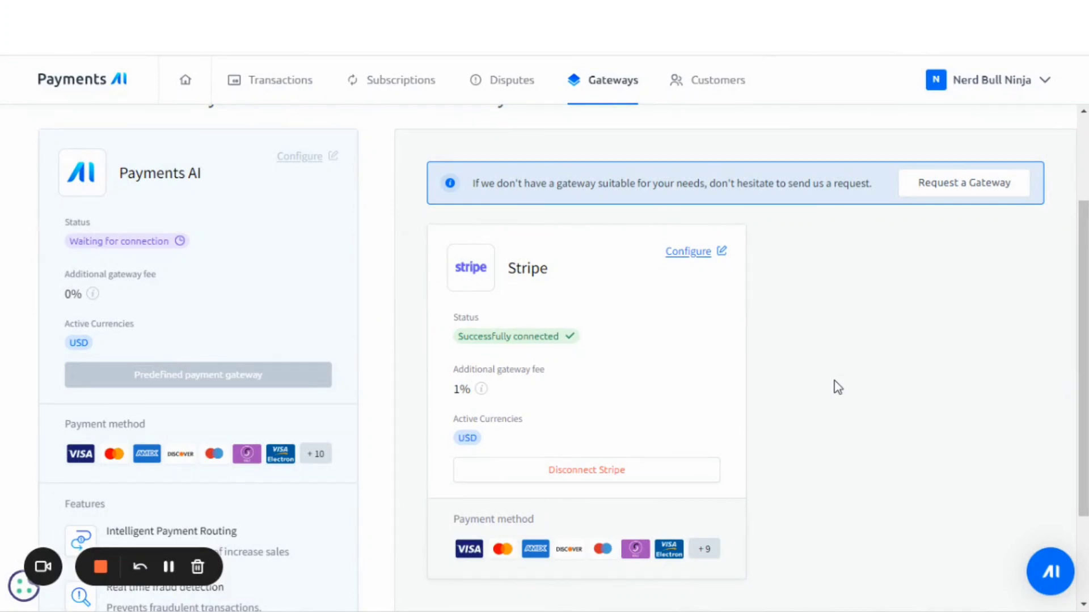
mouse_move(517, 388)
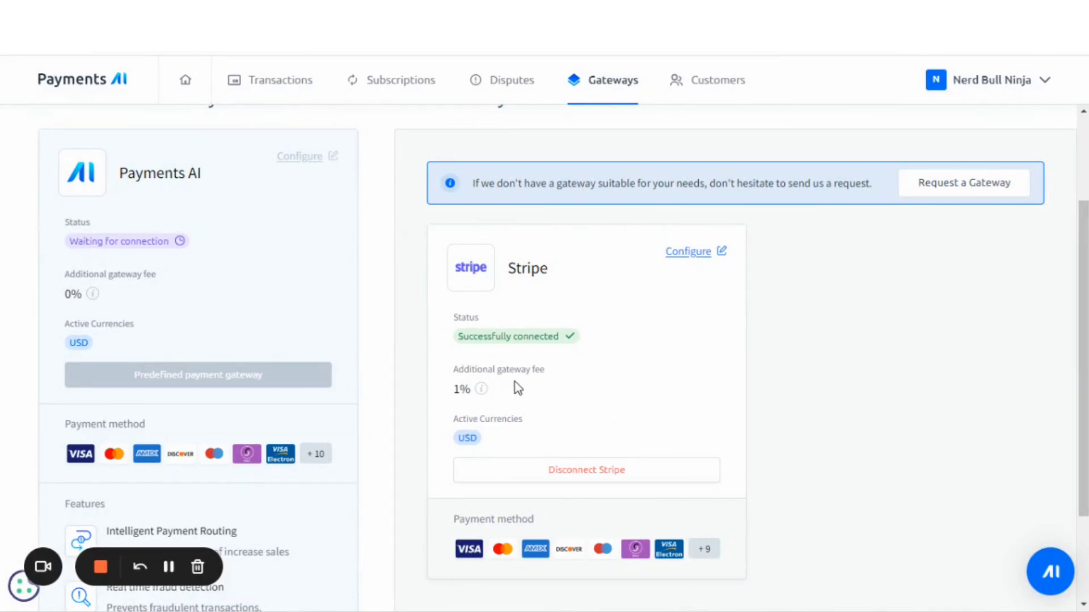
mouse_move(461, 410)
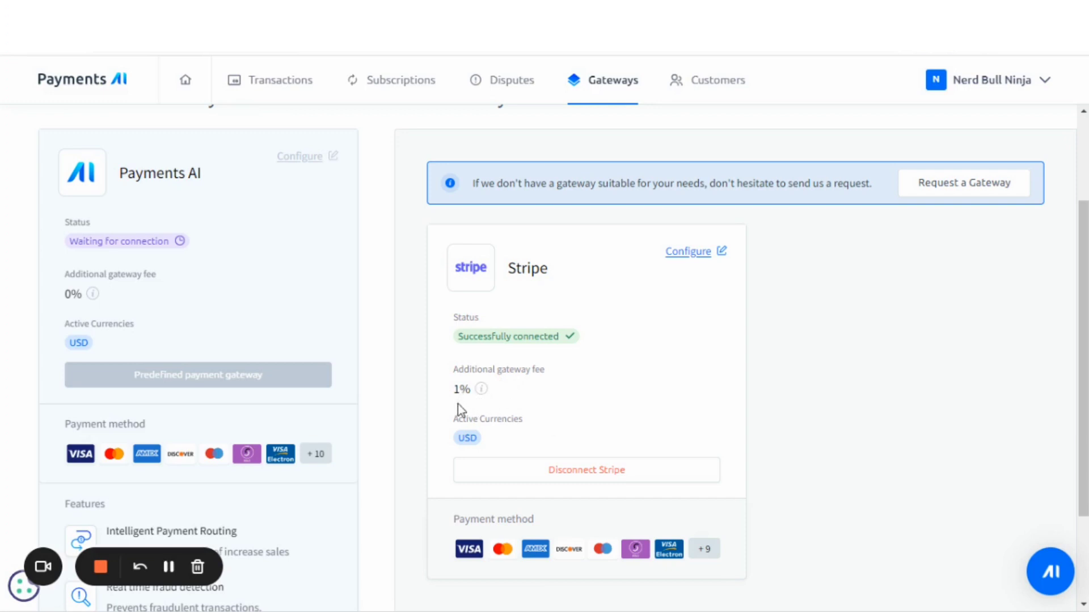
mouse_move(514, 368)
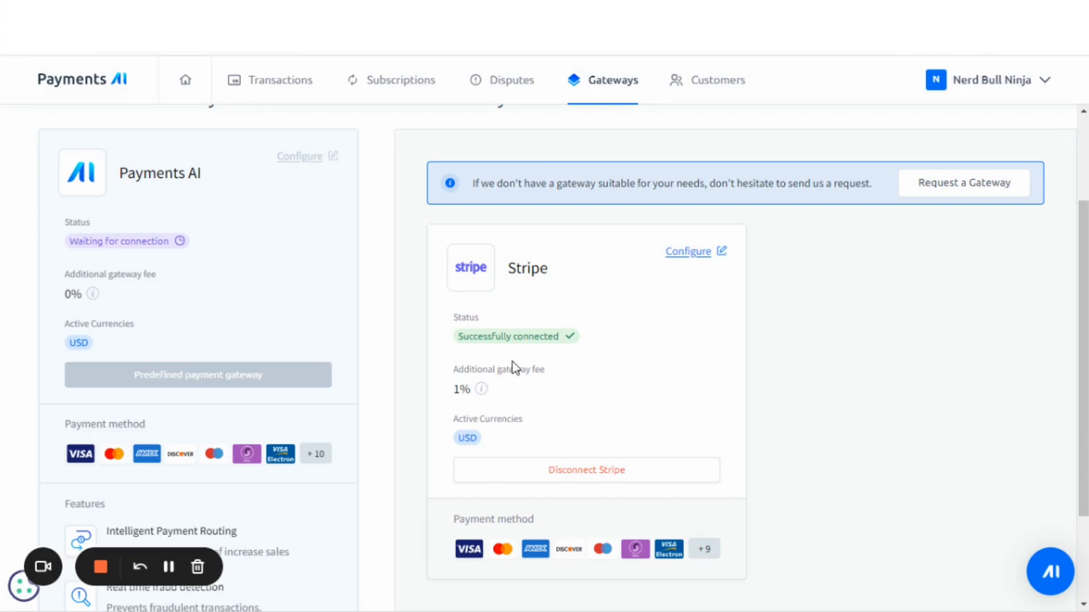
mouse_move(97, 292)
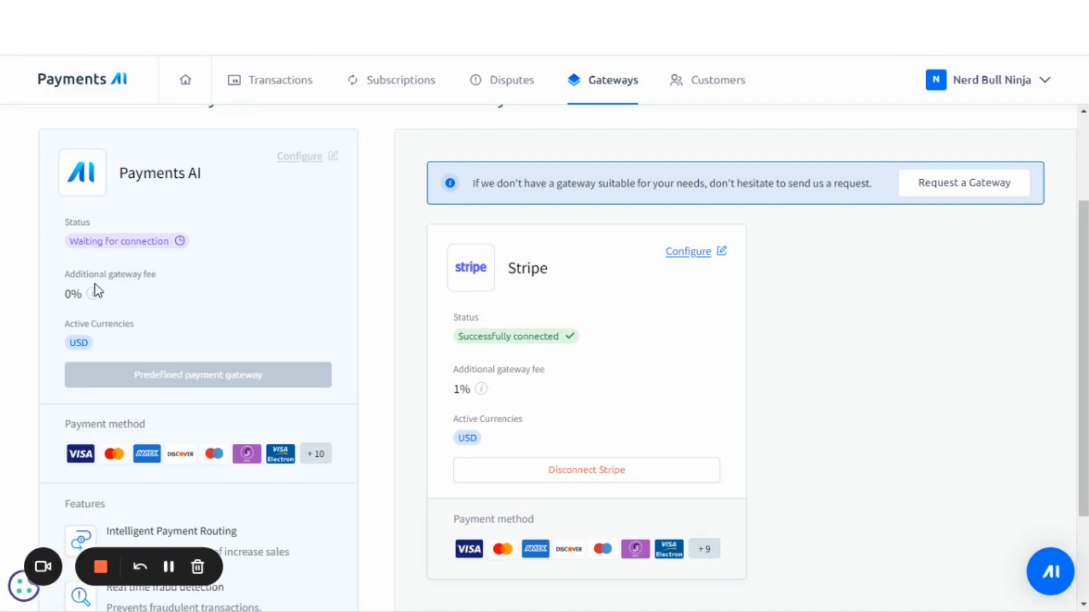
mouse_move(135, 304)
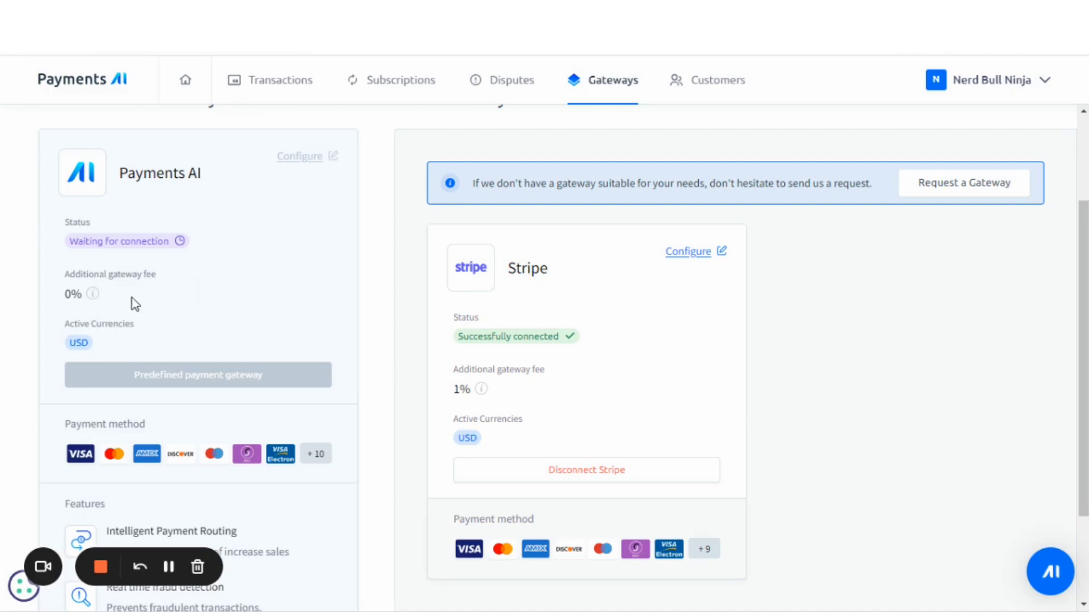
mouse_move(811, 336)
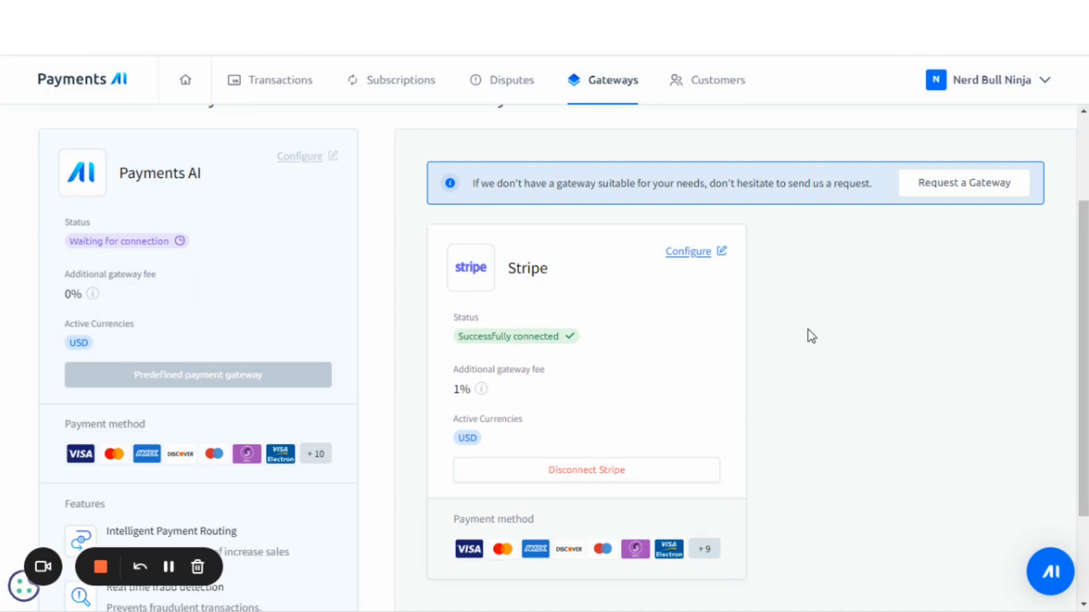